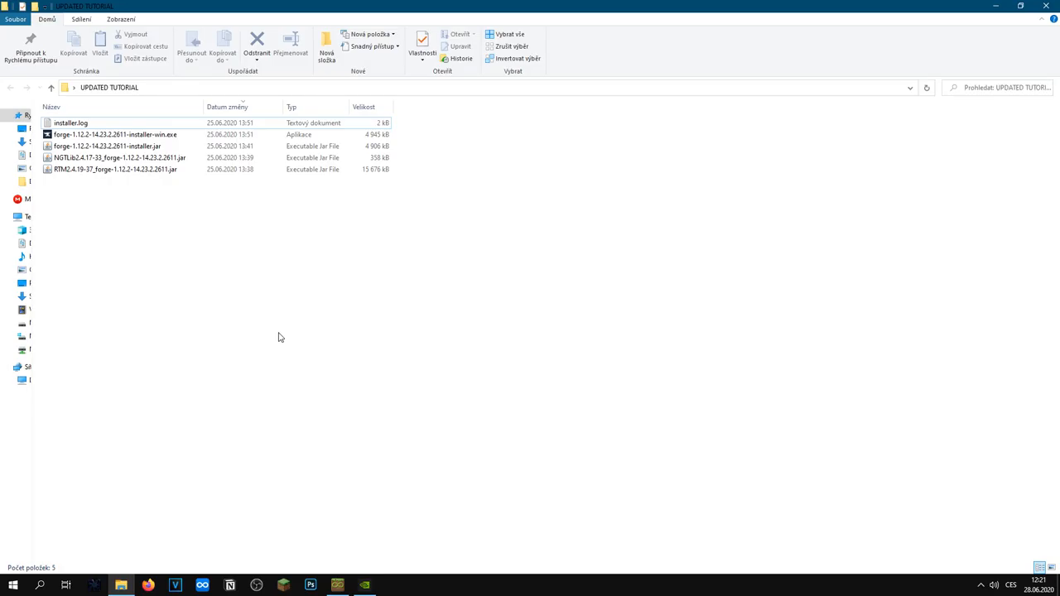
pyautogui.moveTo(340, 586)
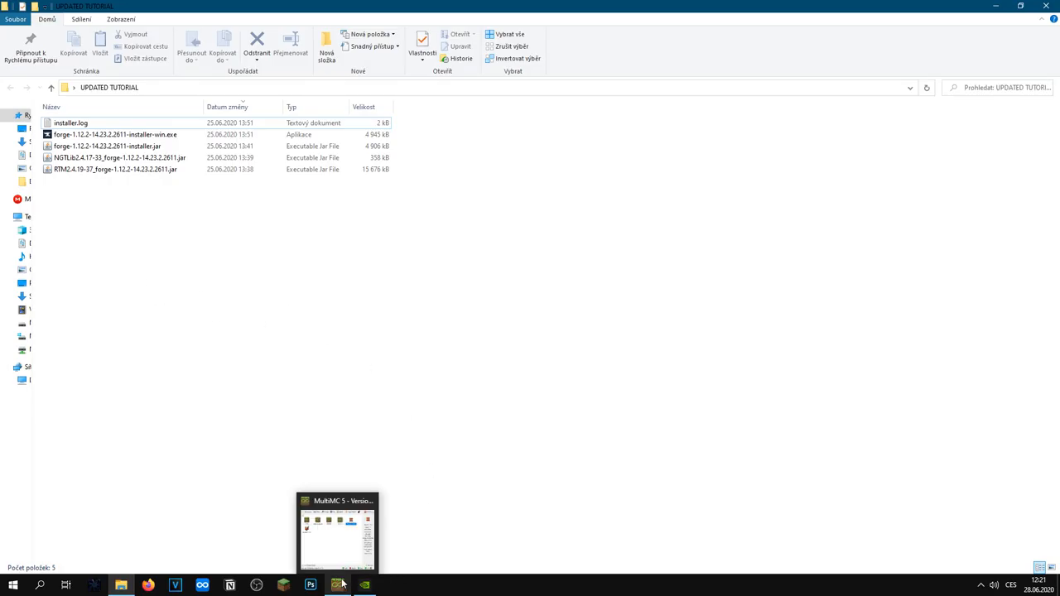
# Review the Forge installer and mod jars, then bring MultiMC to the front
pyautogui.click(338, 534)
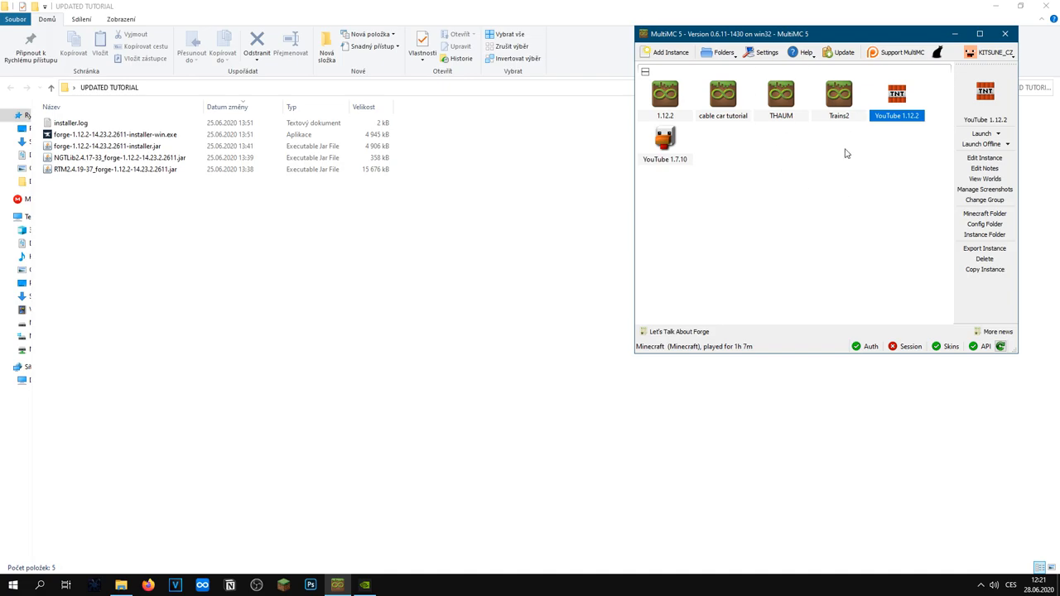
pyautogui.moveTo(610, 158)
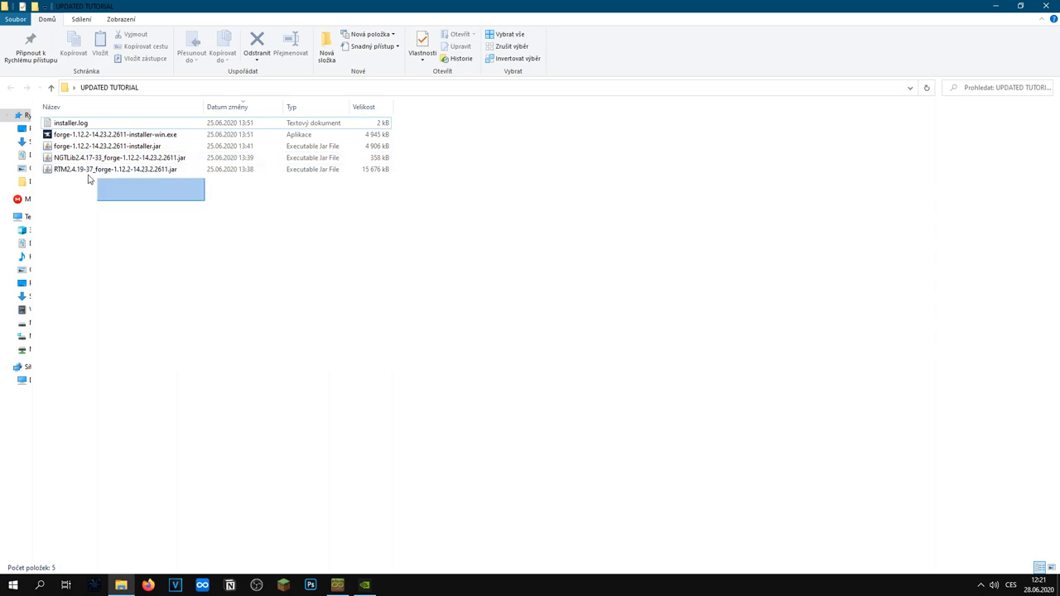
pyautogui.click(114, 169)
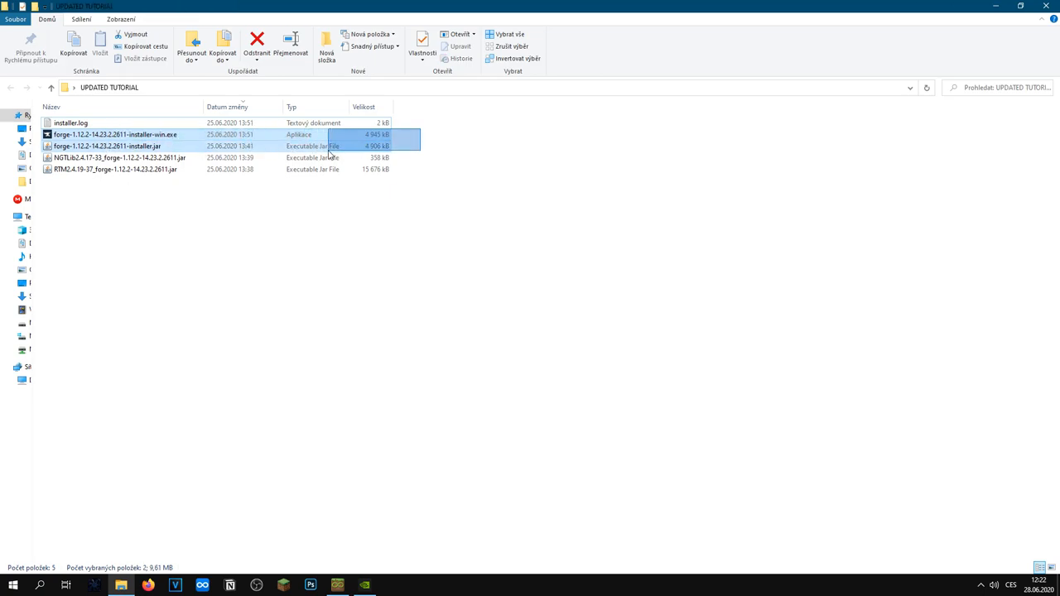
pyautogui.click(46, 263)
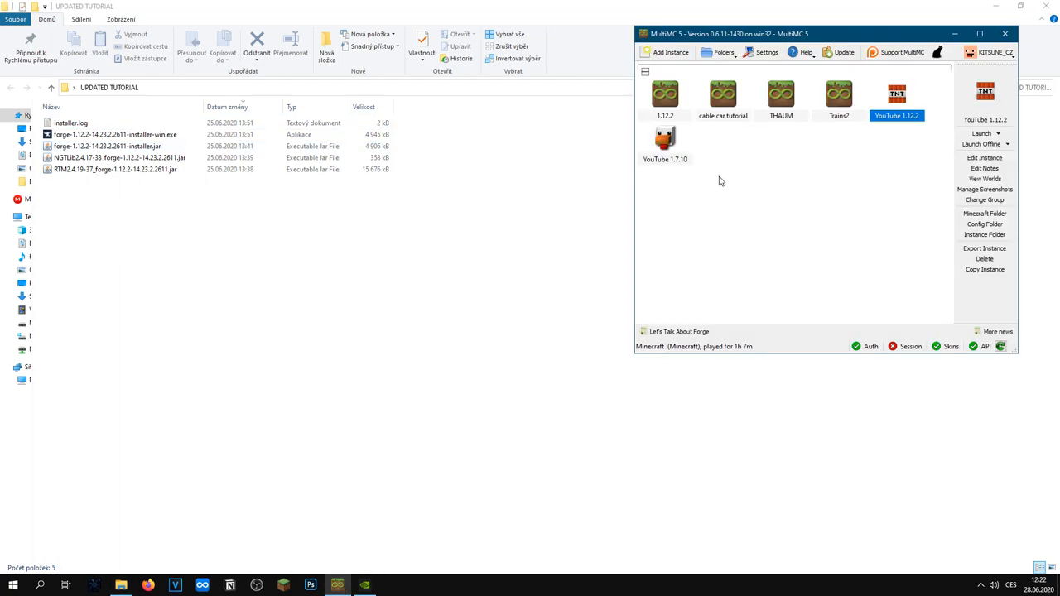
# Add a new 1.12.2 instance named 'Minecraft Escalator Tutorial'
pyautogui.click(662, 51)
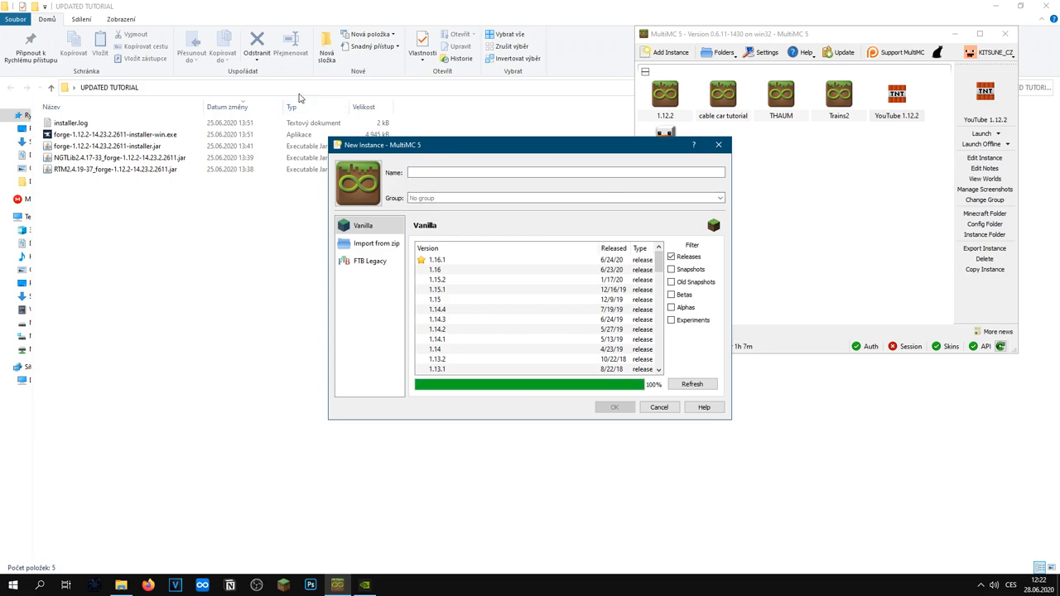
pyautogui.click(438, 259)
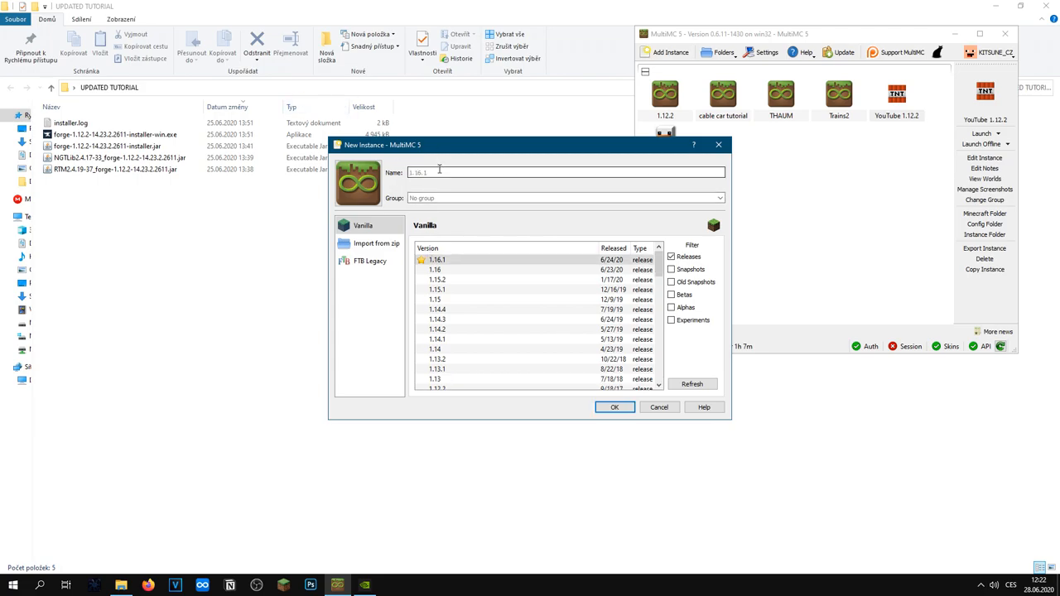
pyautogui.write('Minecraft Edi')
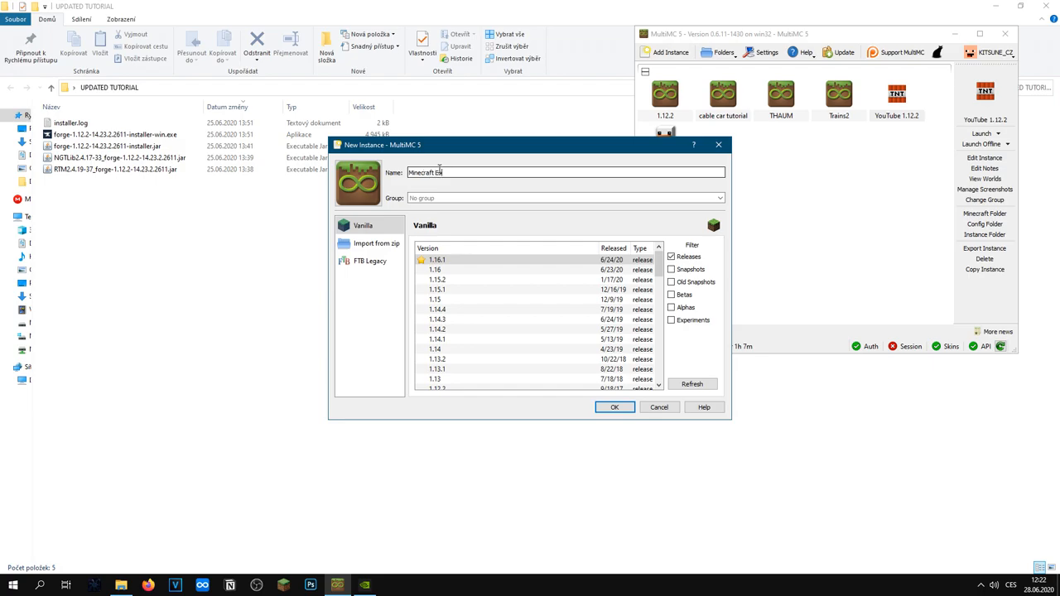
pyautogui.write('scalator Tutorial')
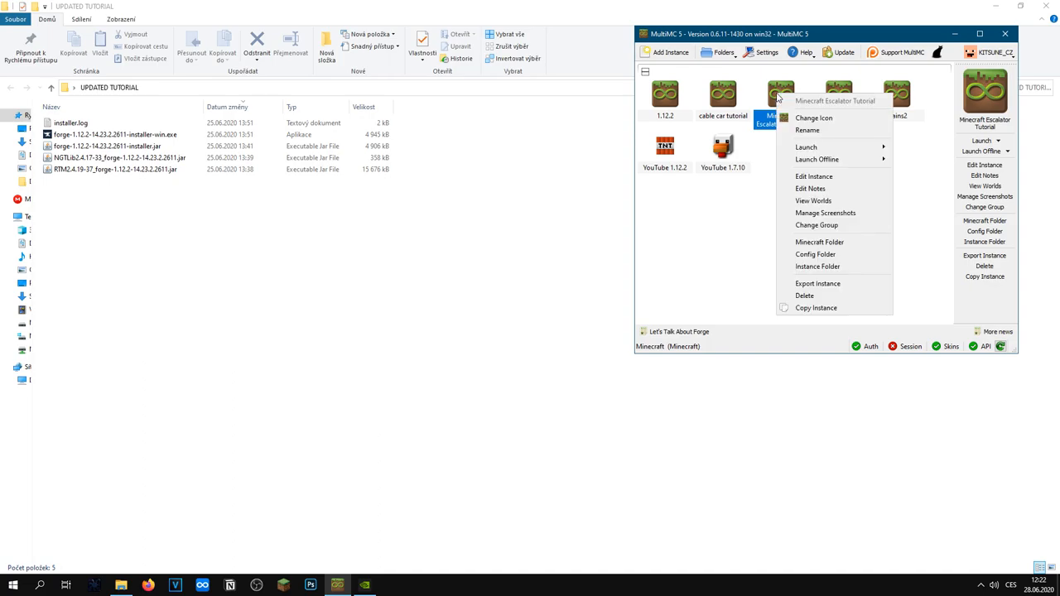
pyautogui.moveTo(817, 265)
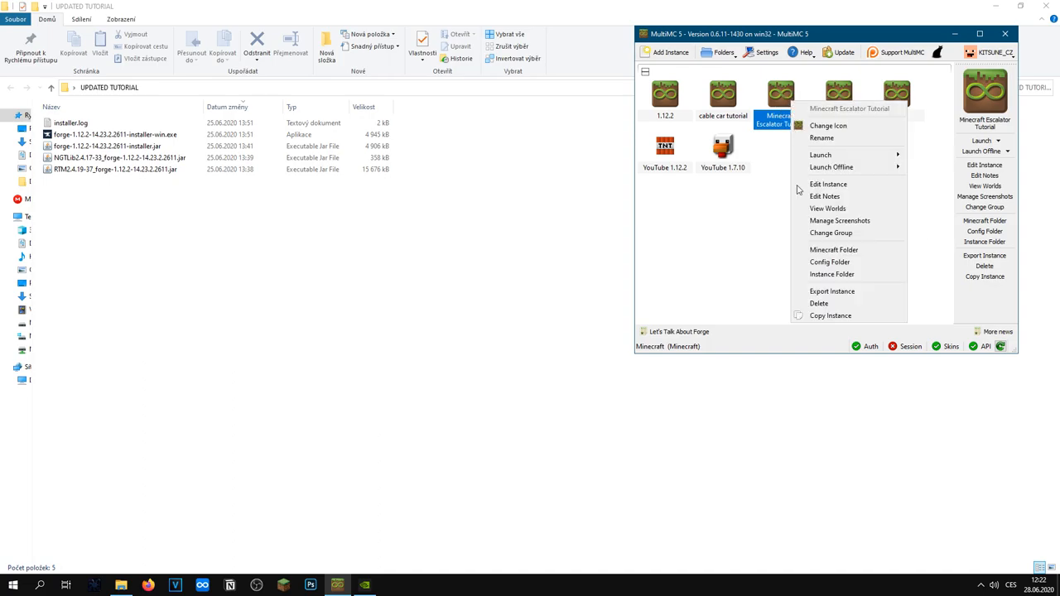
# Install Forge 14.23.2.2611 through the instance's version settings
pyautogui.click(829, 183)
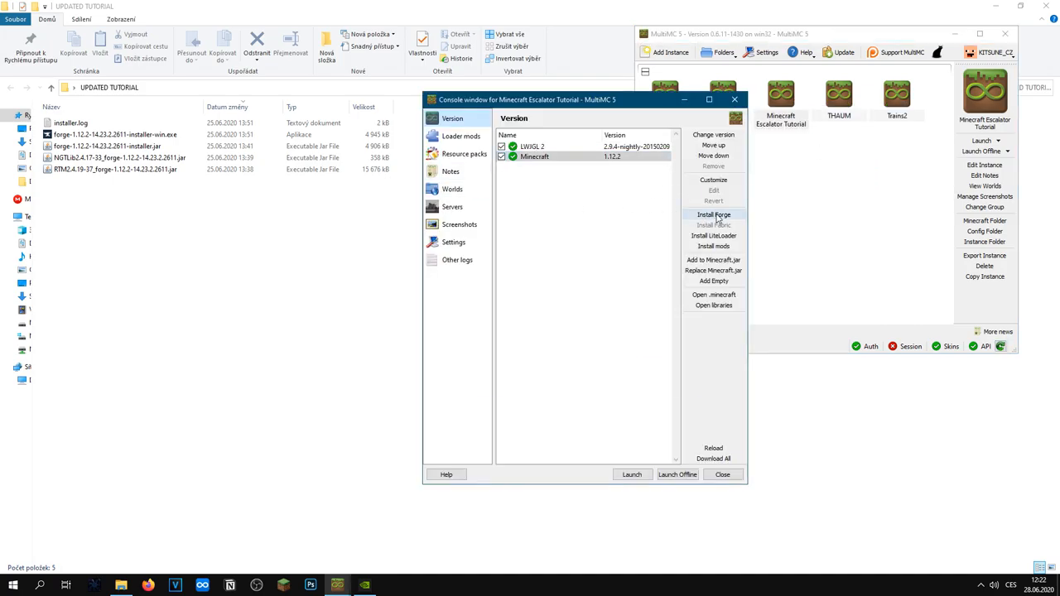
pyautogui.click(713, 216)
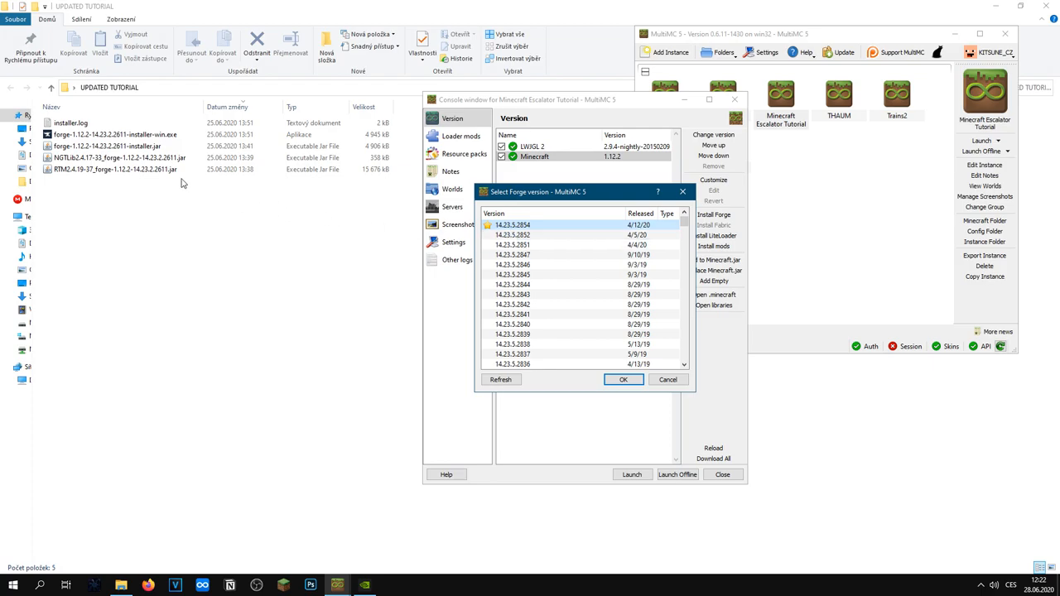
pyautogui.click(120, 157)
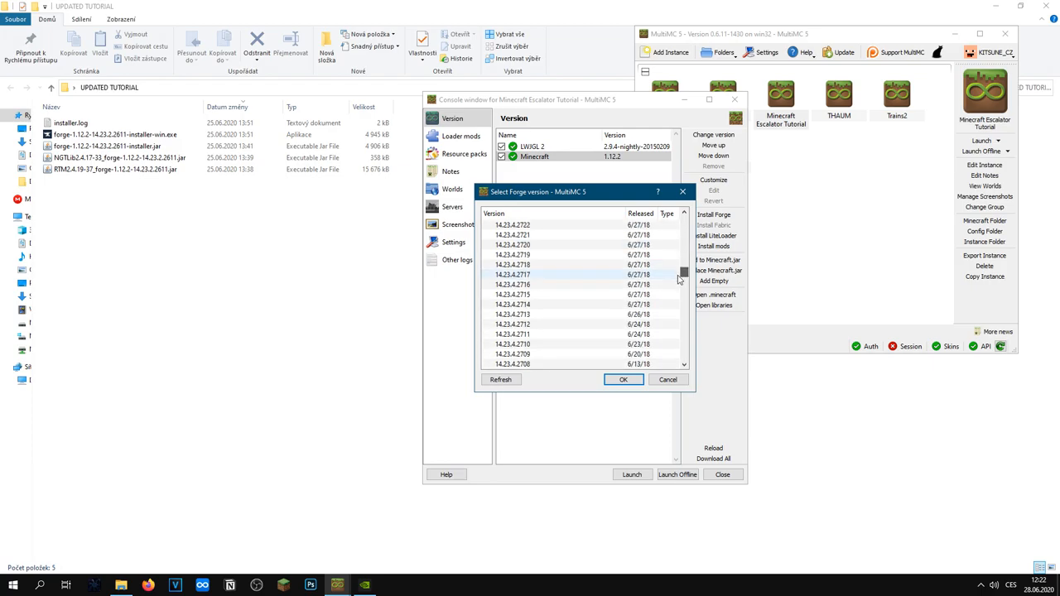
pyautogui.scroll(-3)
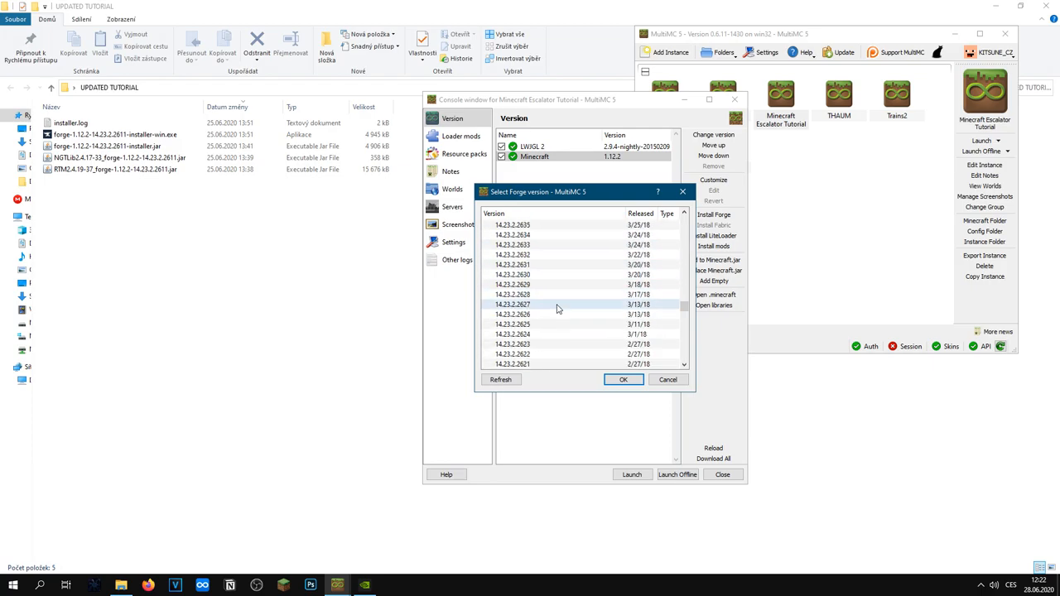
pyautogui.scroll(-3)
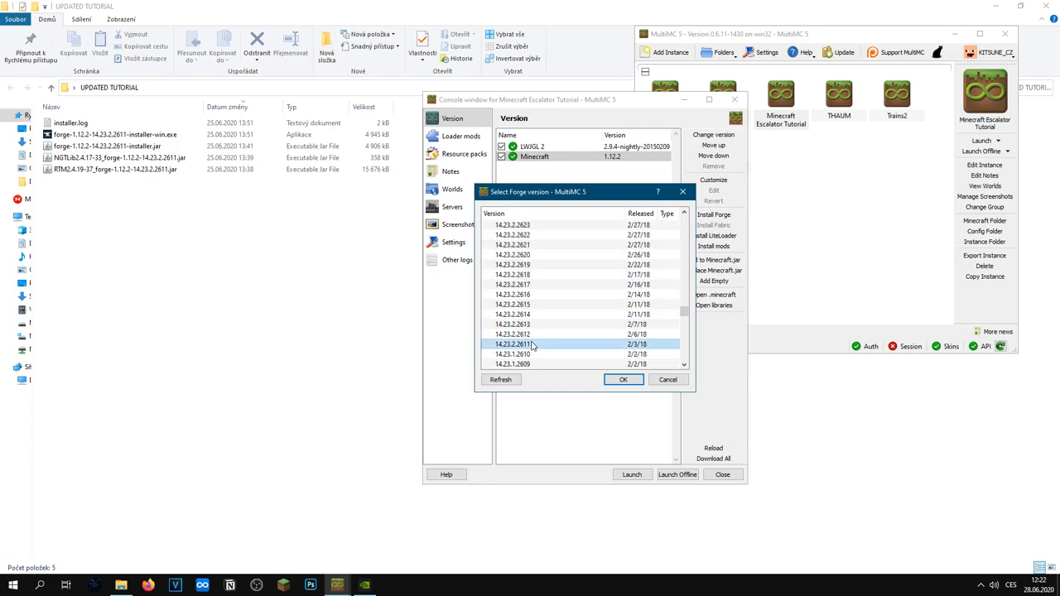
pyautogui.click(623, 379)
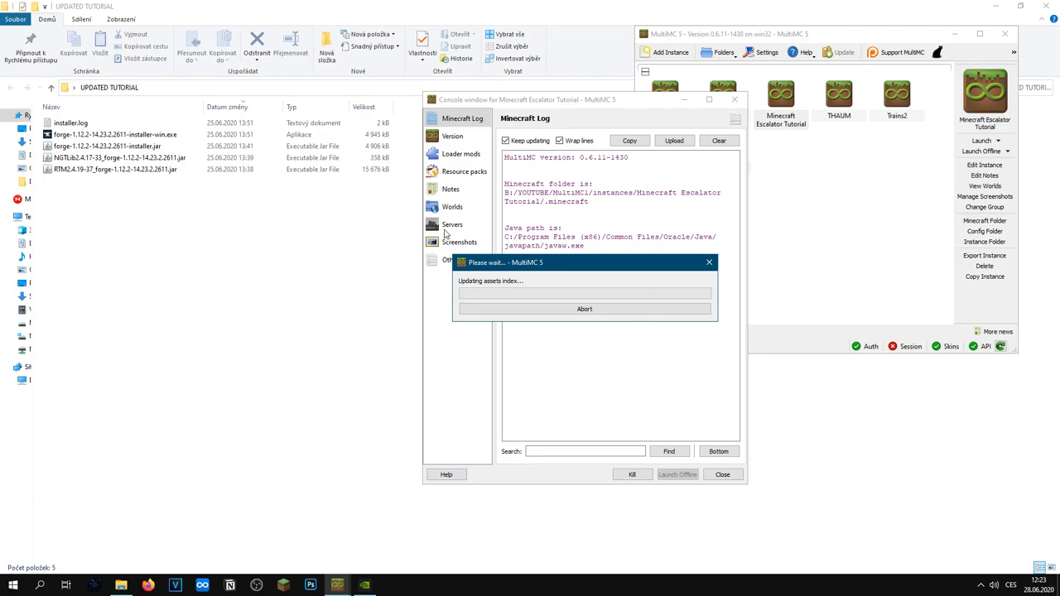
pyautogui.moveTo(454, 199)
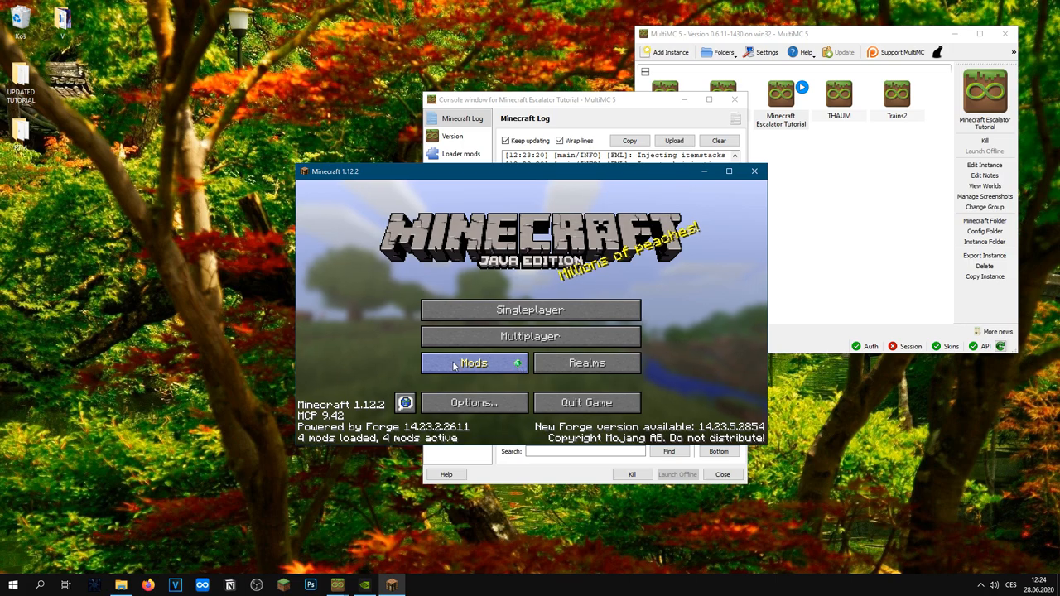
# Check Forge Mod Loader in the title-screen mod list, then leave it
pyautogui.click(474, 363)
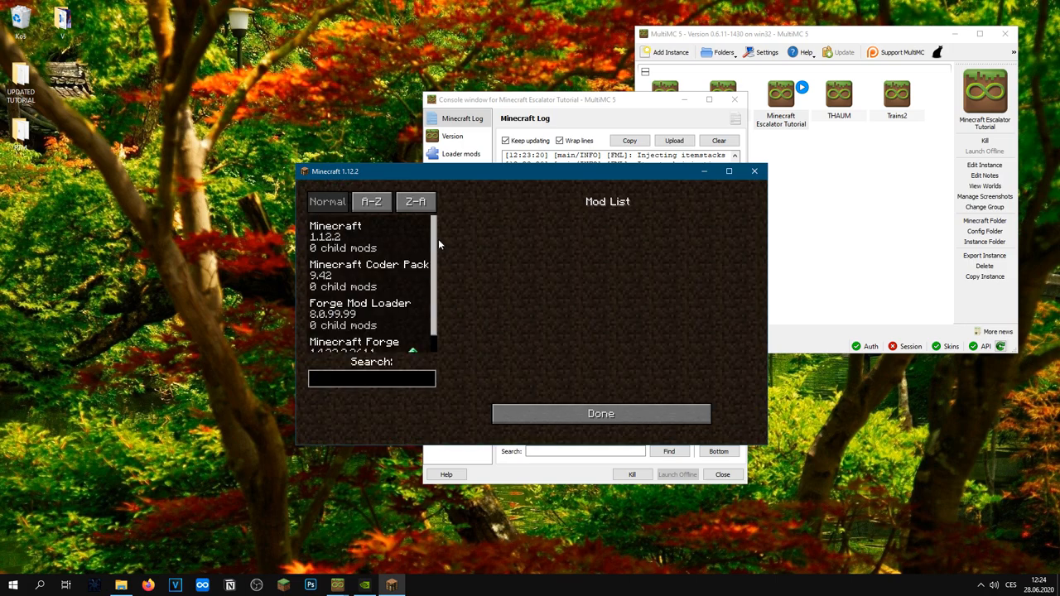
pyautogui.click(359, 301)
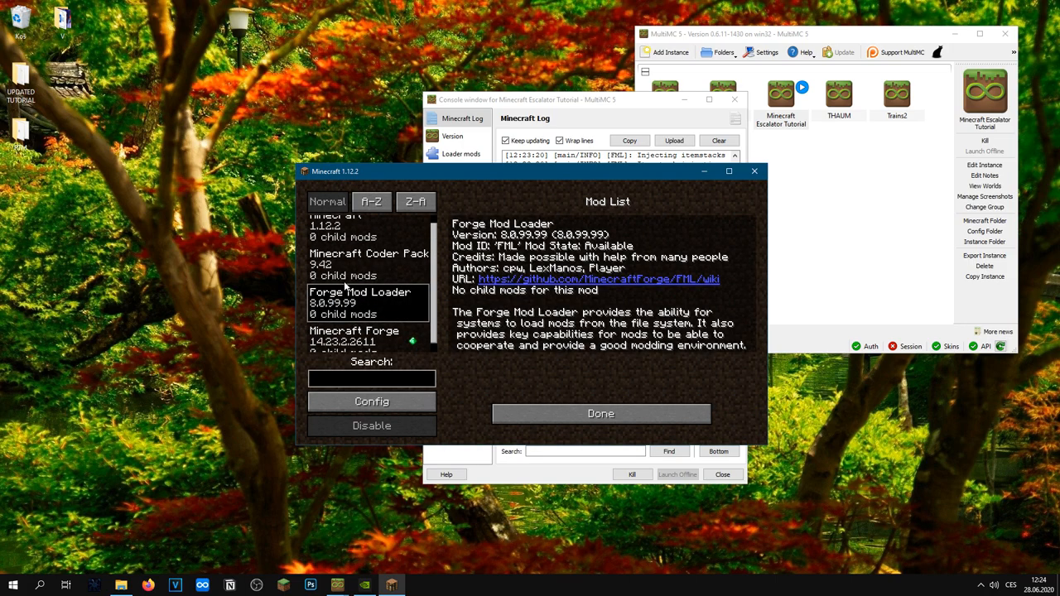
pyautogui.click(355, 334)
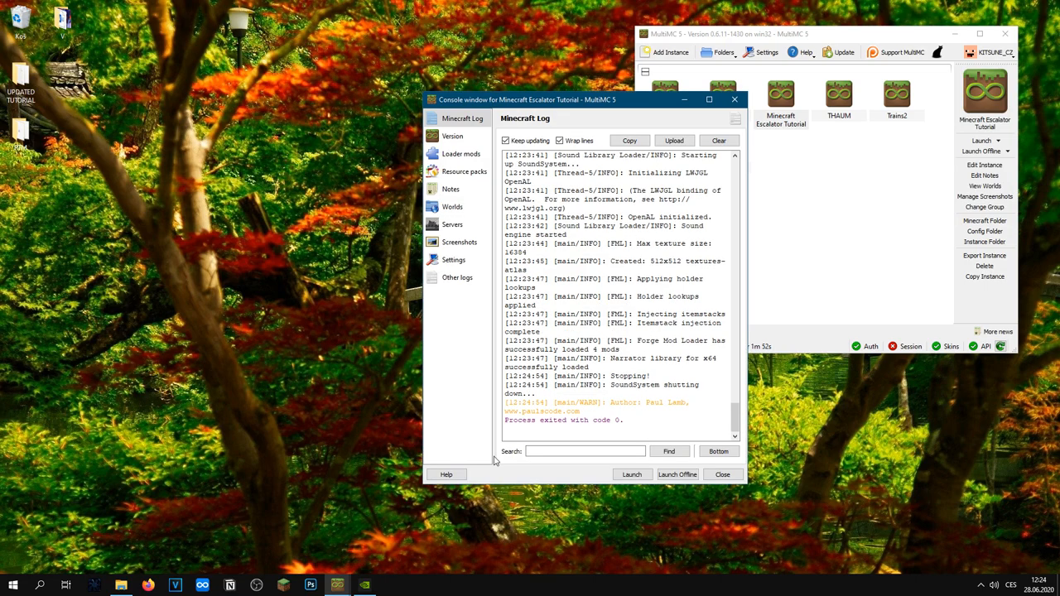
# Open the instance folder's .minecraft/mods directory from MultiMC
pyautogui.click(722, 474)
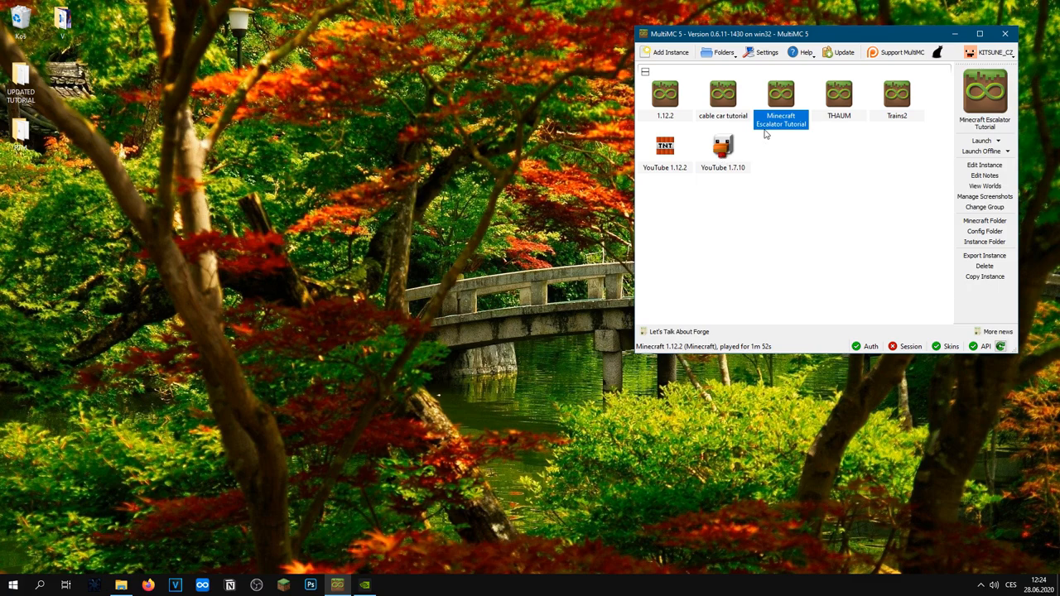
pyautogui.moveTo(772, 96)
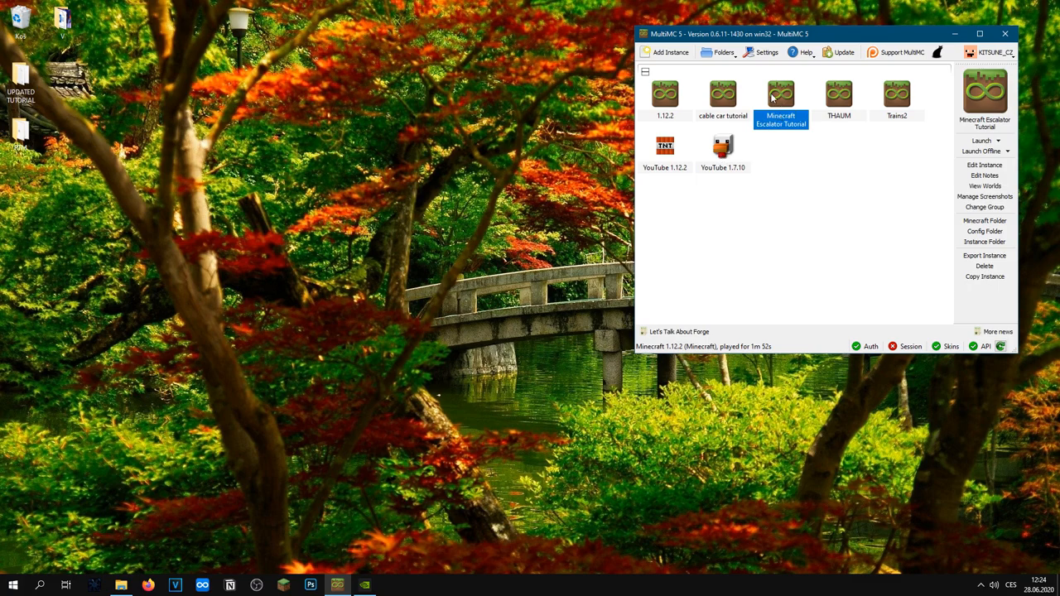
pyautogui.moveTo(780, 100)
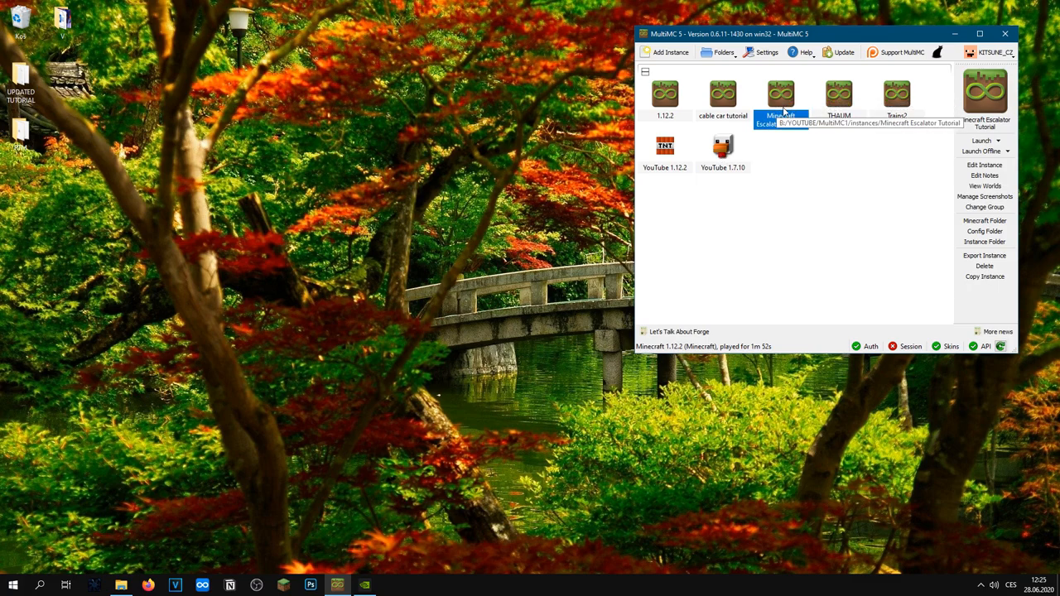
pyautogui.rightClick(782, 94)
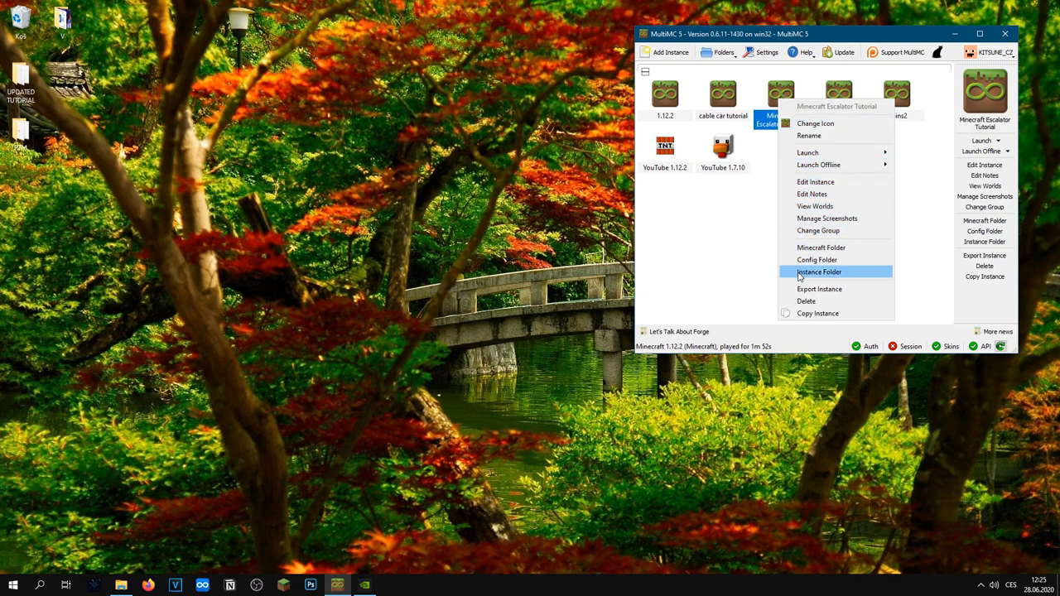
pyautogui.click(819, 271)
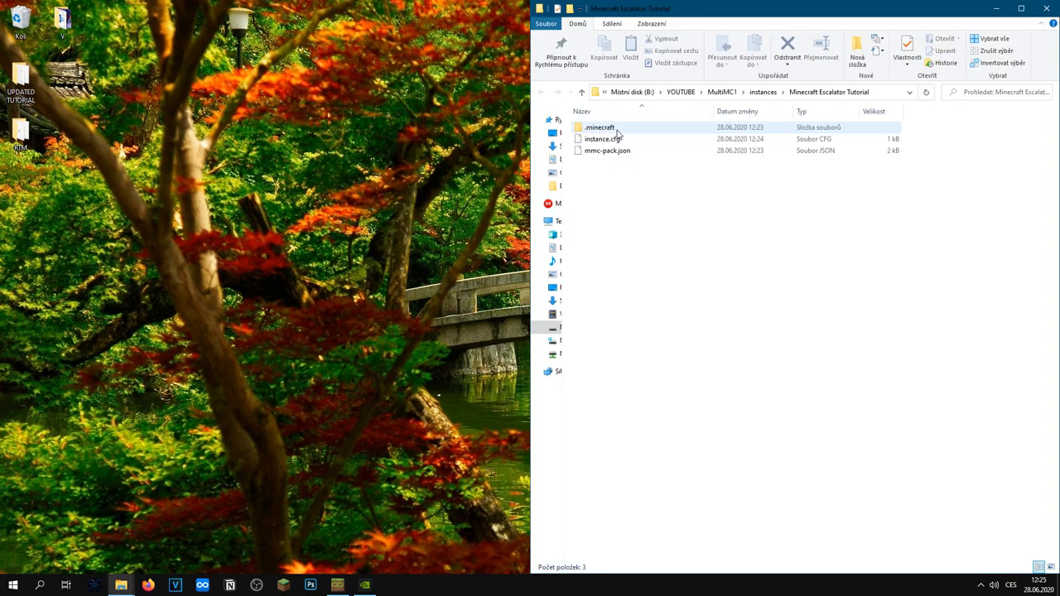
pyautogui.doubleClick(600, 126)
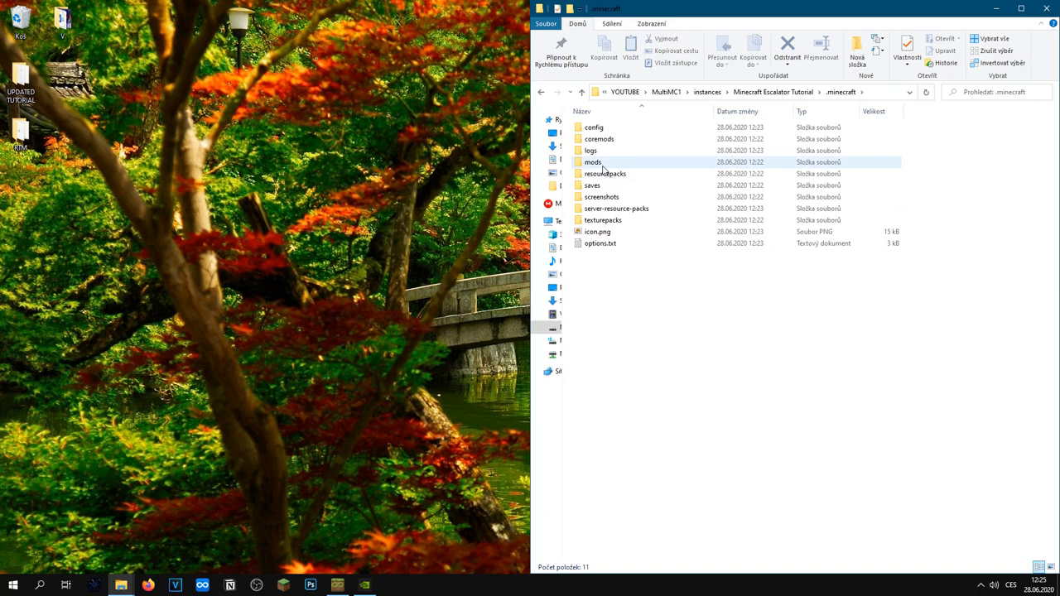
pyautogui.doubleClick(593, 163)
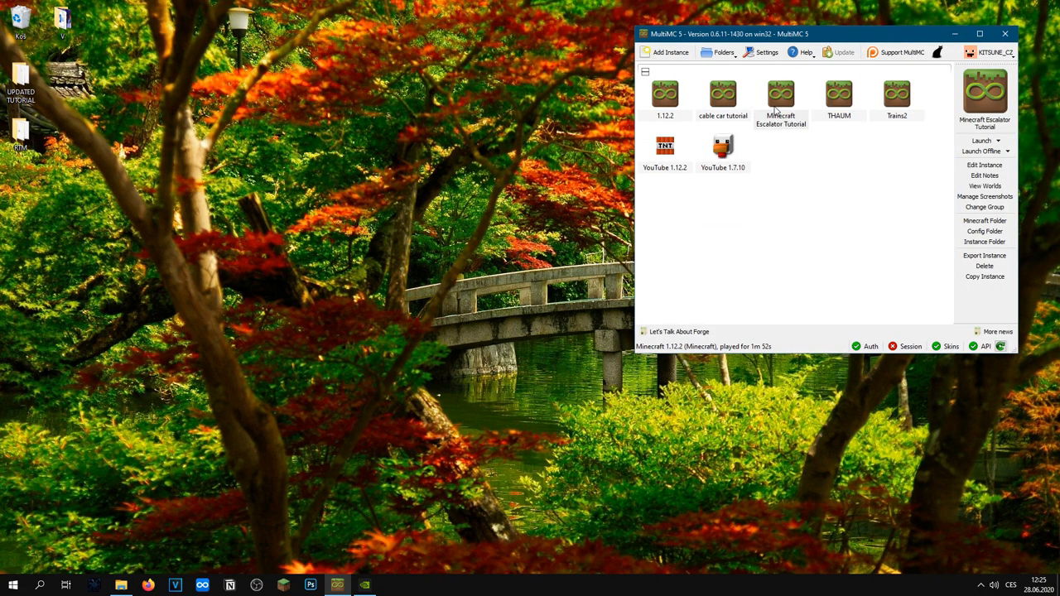
# Relaunch the instance and verify RealTrainMod 2.4.19 and NGTLib among 6 loaded mods
pyautogui.click(781, 94)
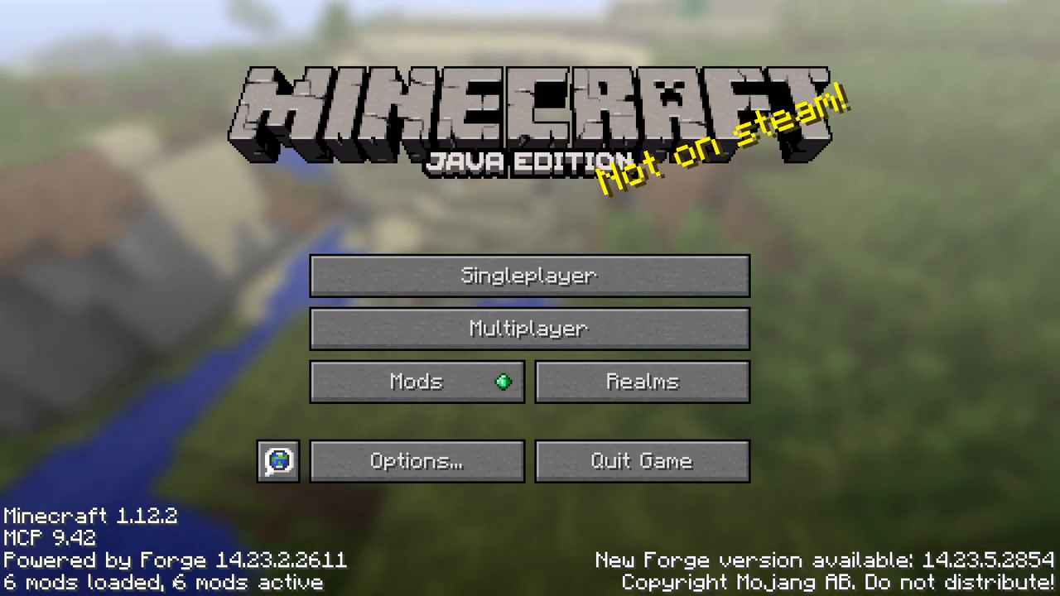
pyautogui.click(418, 381)
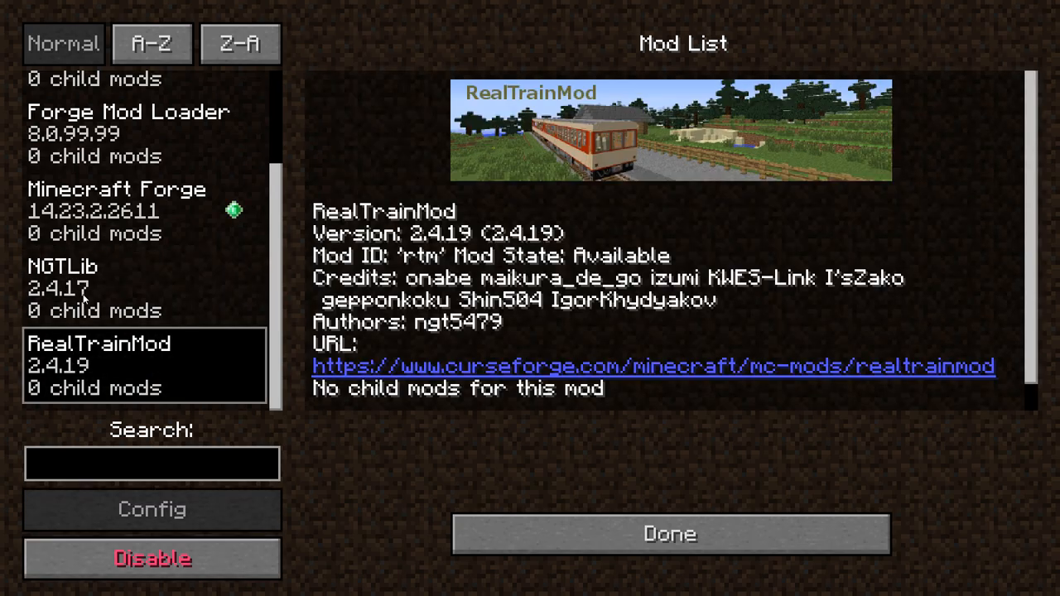
pyautogui.moveTo(96, 365)
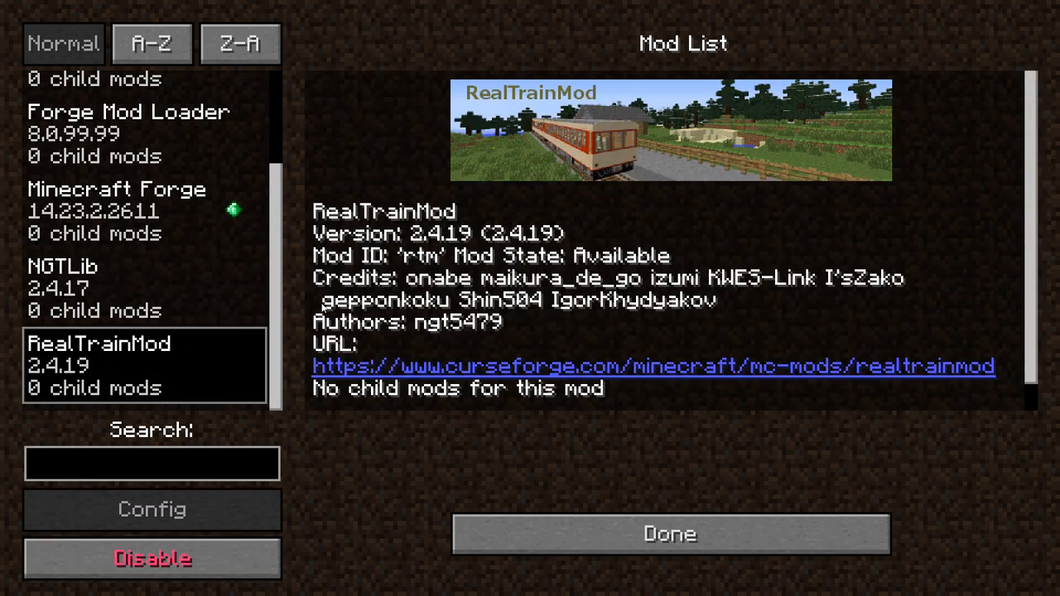
pyautogui.click(670, 534)
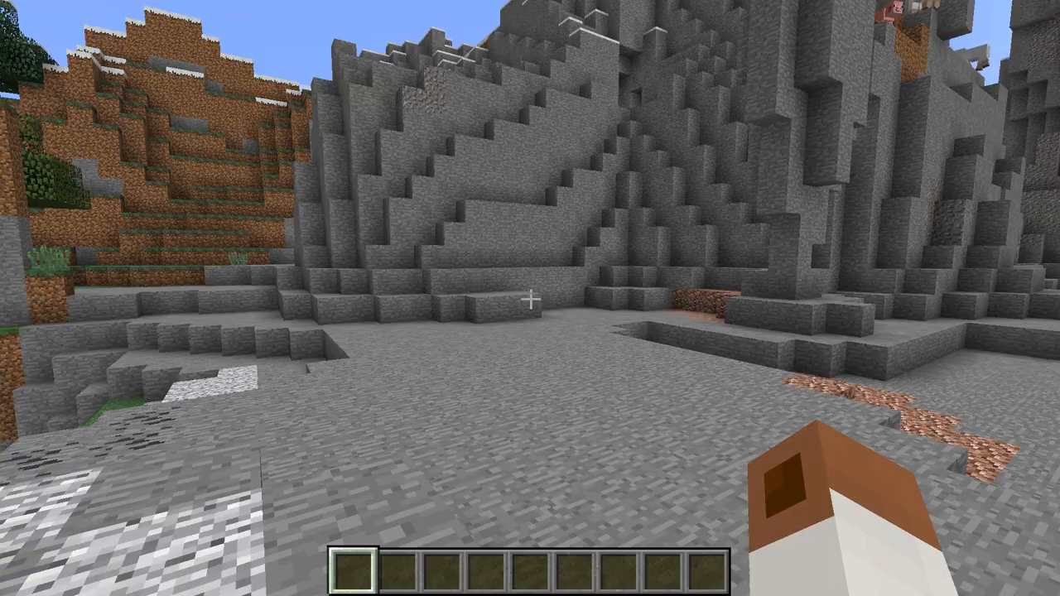
# Take the RTM_Railway stair item and set its model to エスカレーター（上り）
pyautogui.press('e')
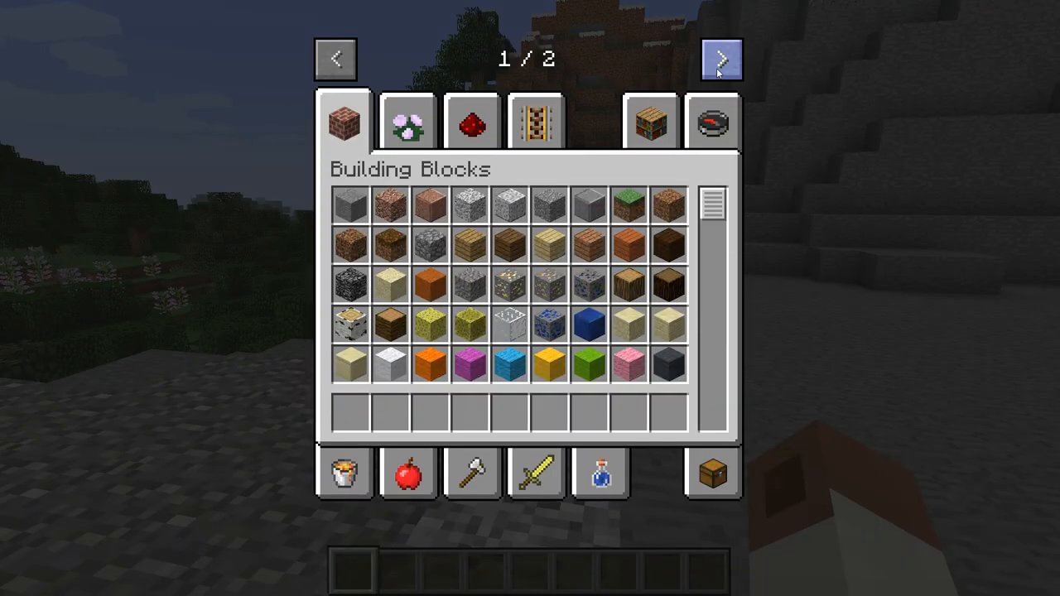
pyautogui.click(722, 60)
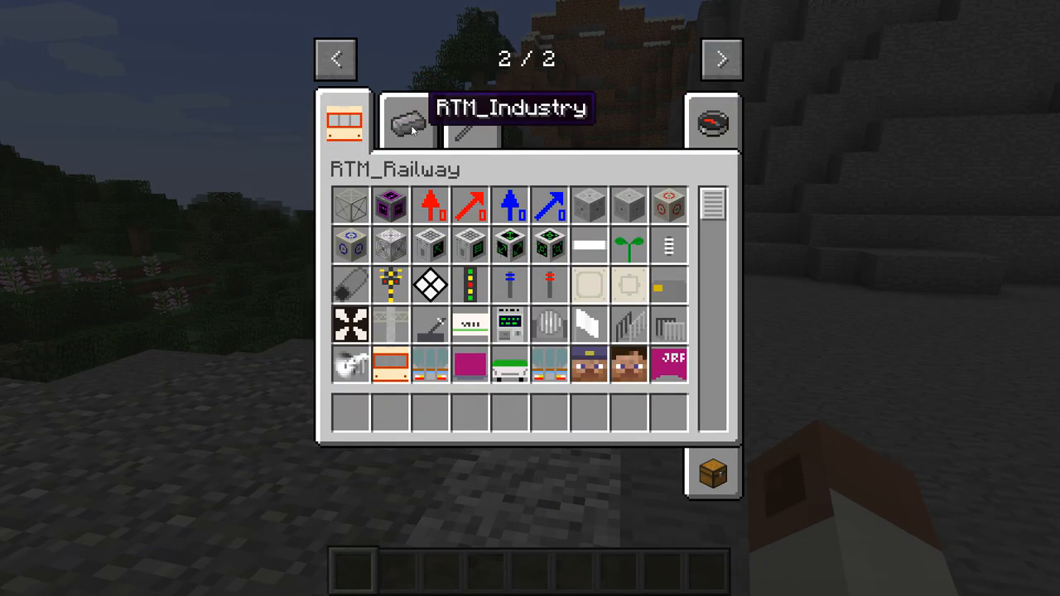
pyautogui.scroll(-3)
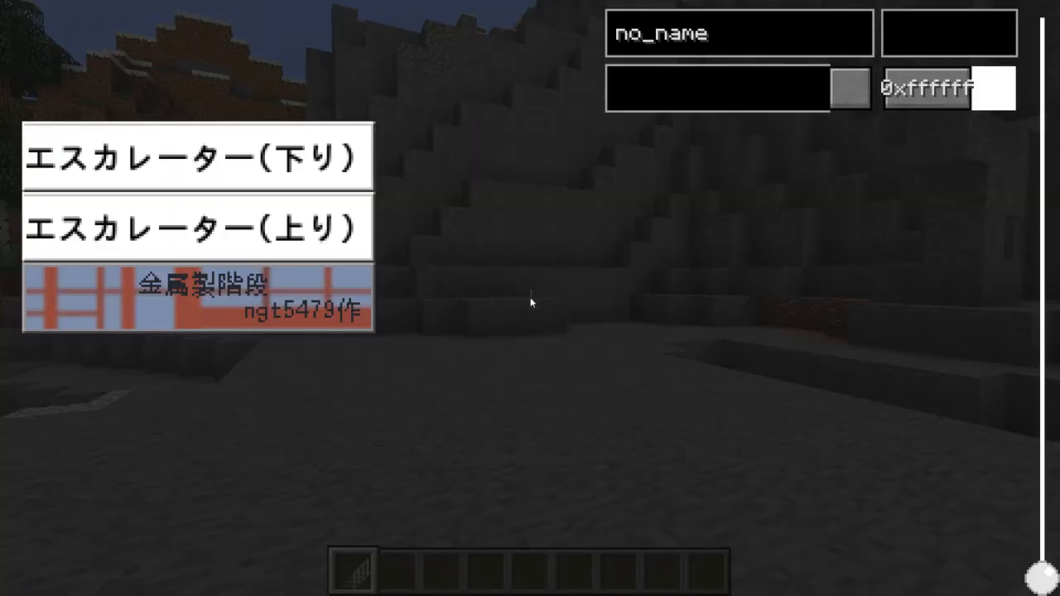
pyautogui.click(198, 227)
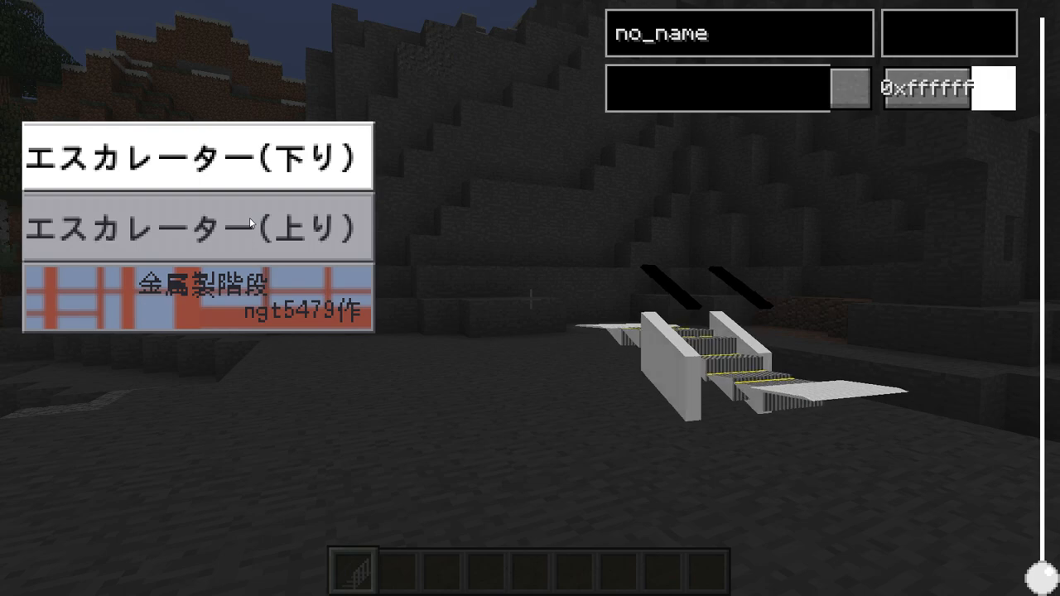
pyautogui.click(191, 227)
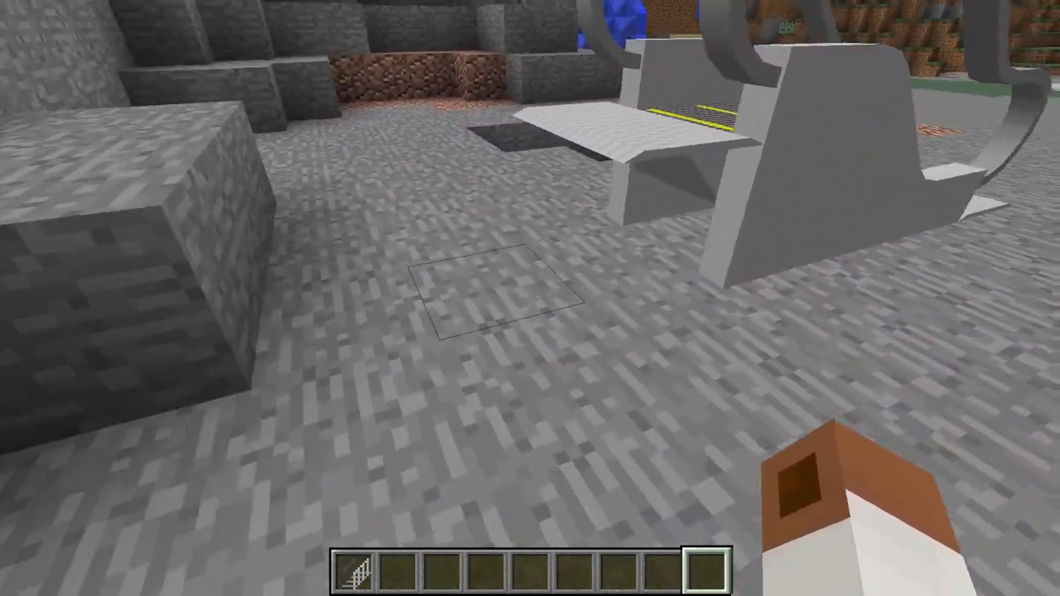
pyautogui.moveTo(530, 298)
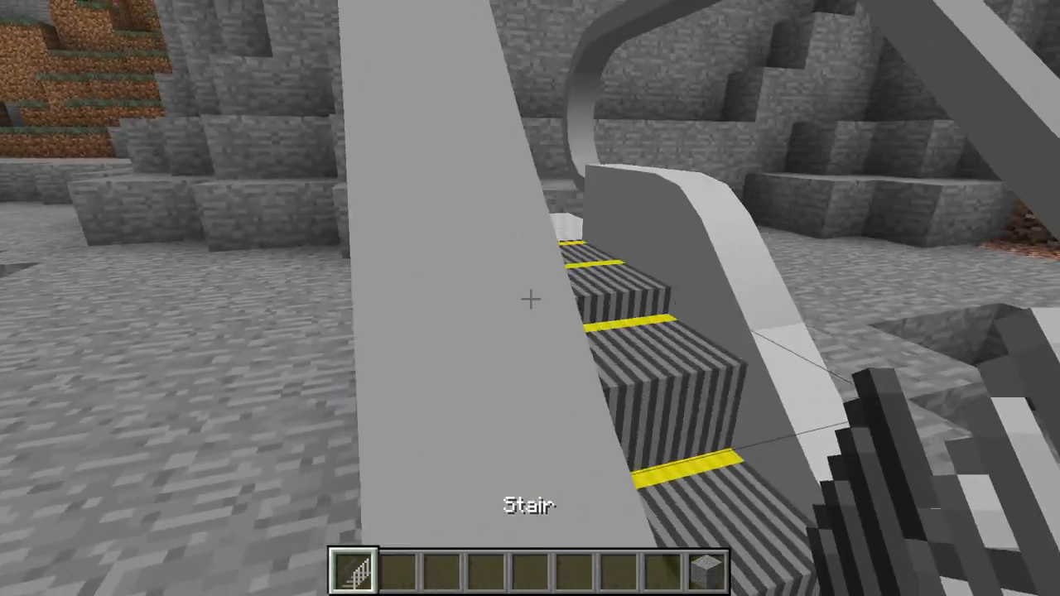
pyautogui.moveTo(530, 298)
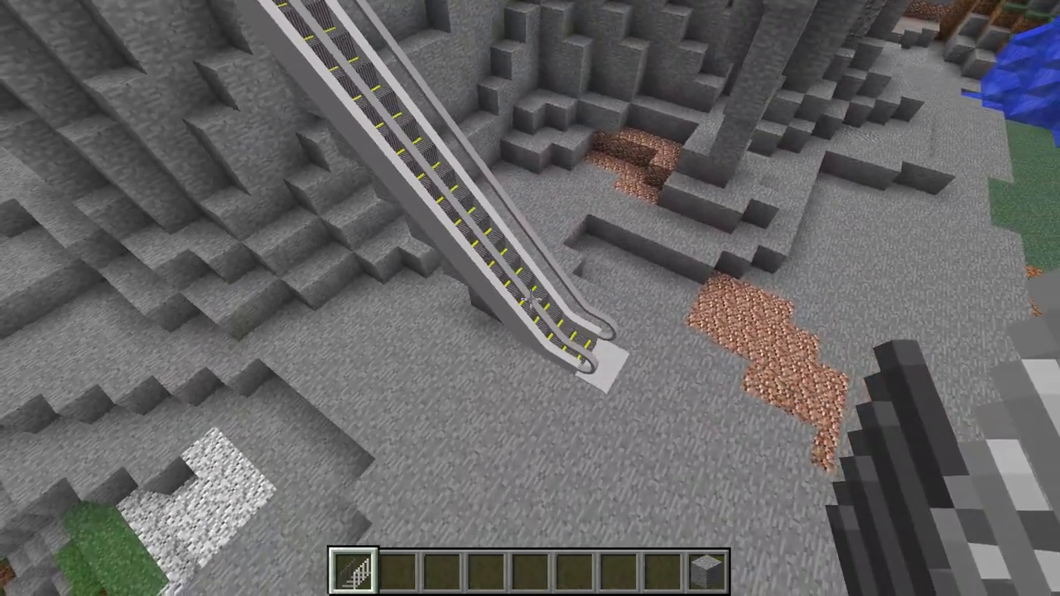
pyautogui.moveTo(530, 298)
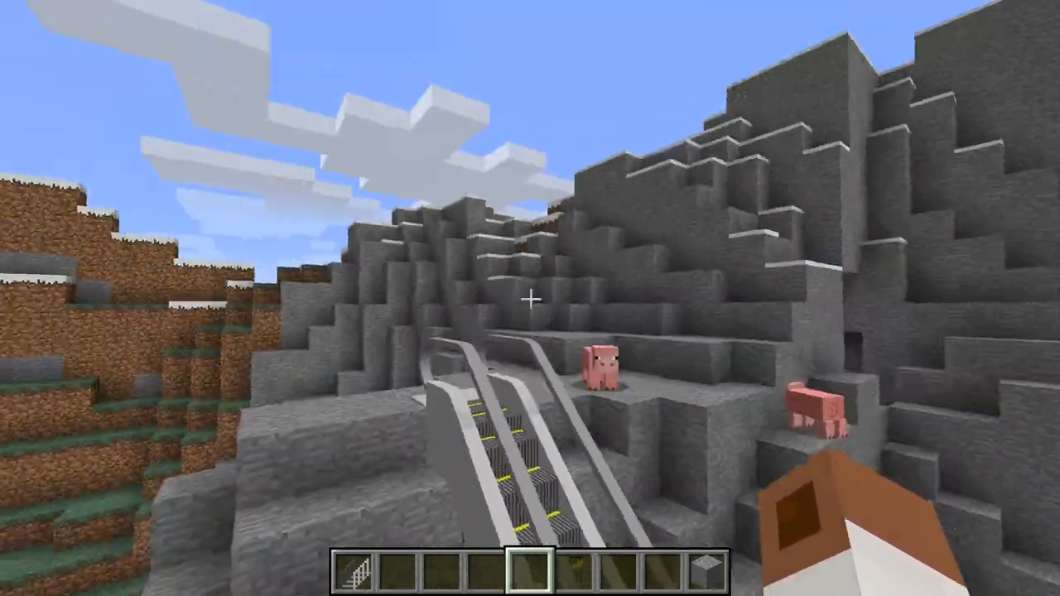
pyautogui.moveTo(531, 299)
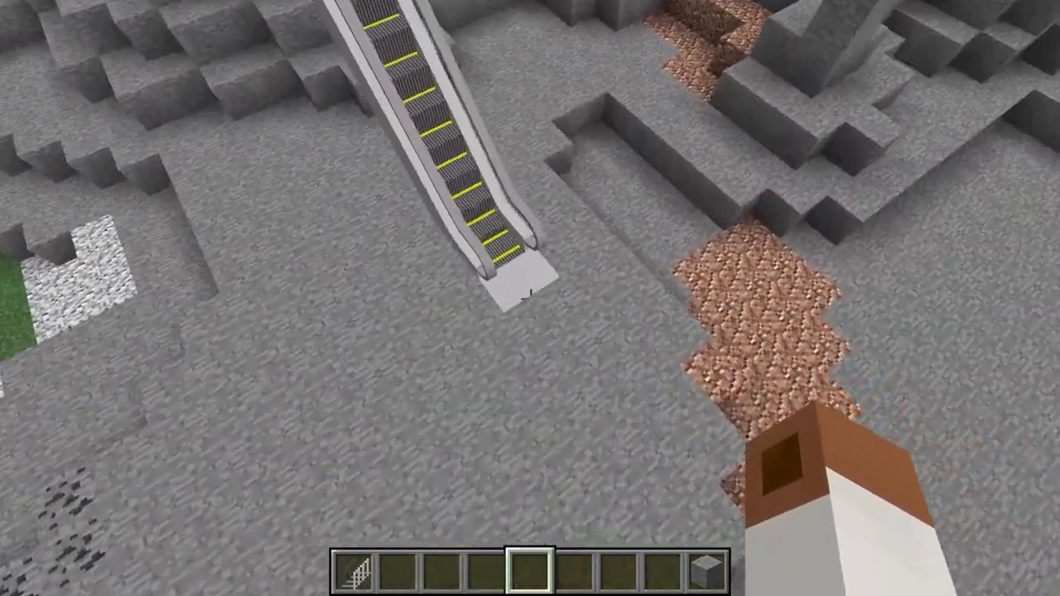